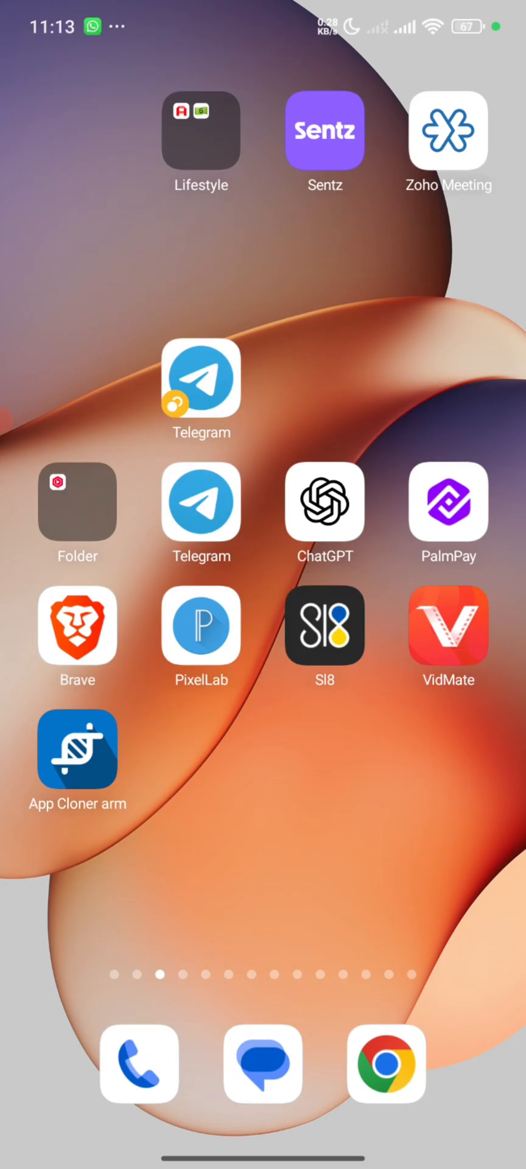
- Swipe through the home screen pages to reach the Play Store icon
scroll(left, 3)
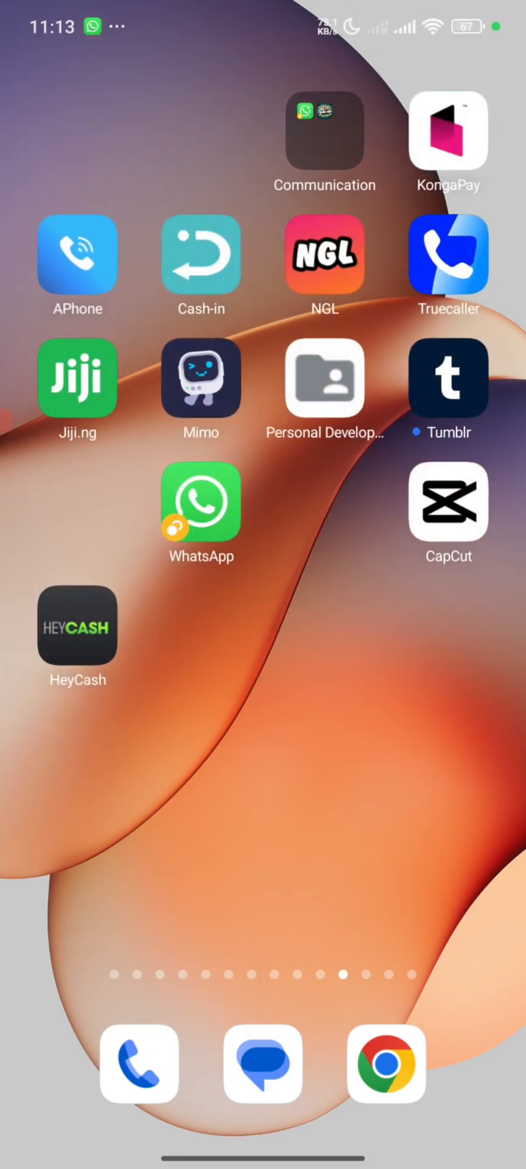
scroll(left, 3)
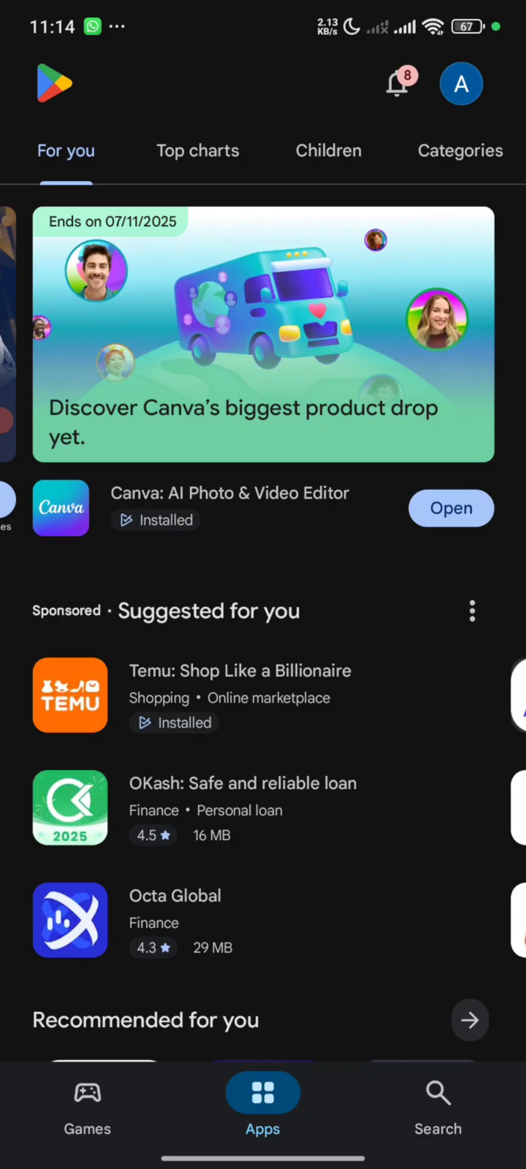
- Search the Play Store for 'vpni' and launch the vpnify VPN app
scroll(left, 3)
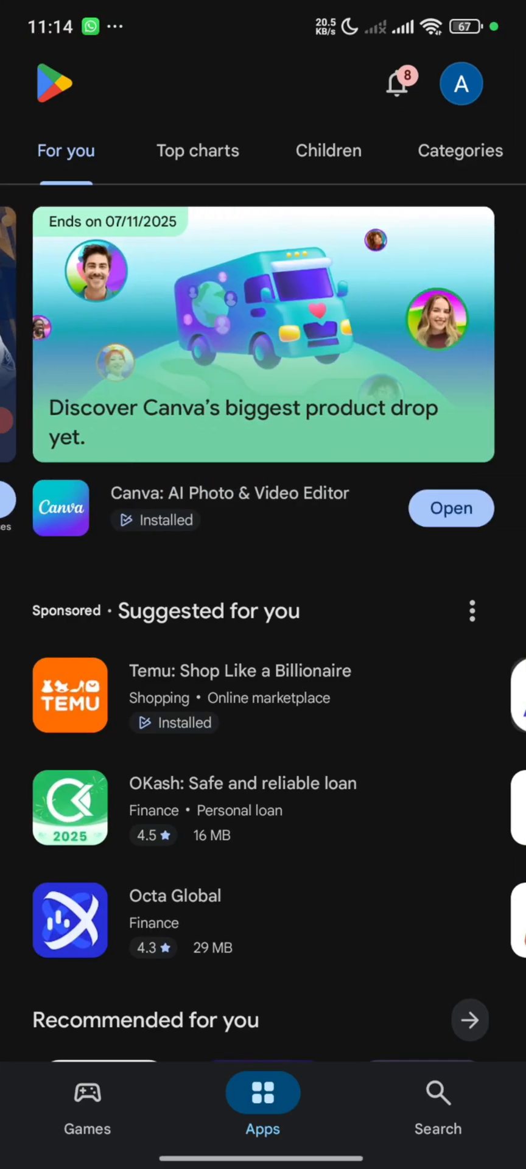
click(438, 1103)
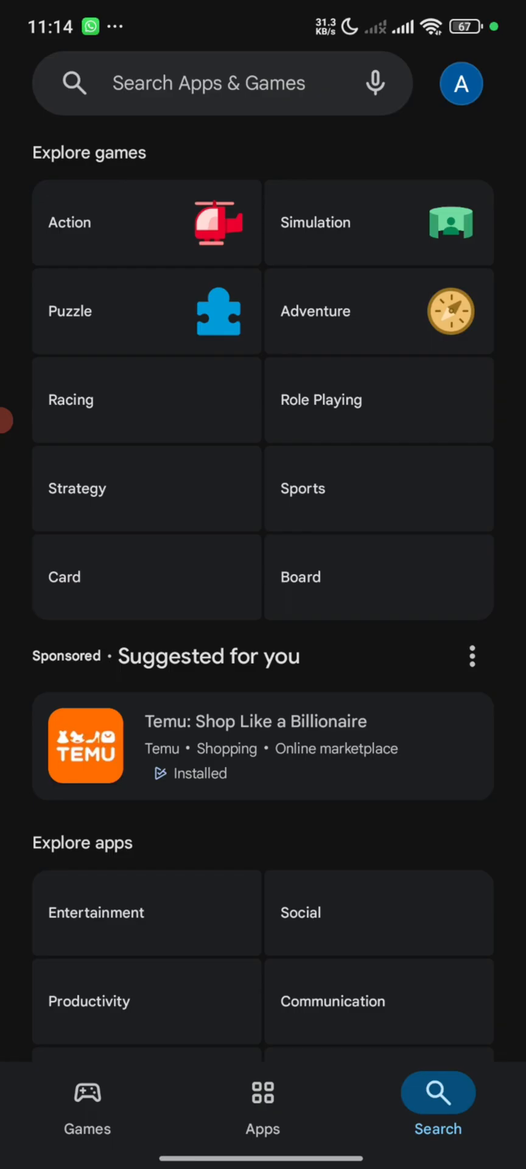
click(216, 83)
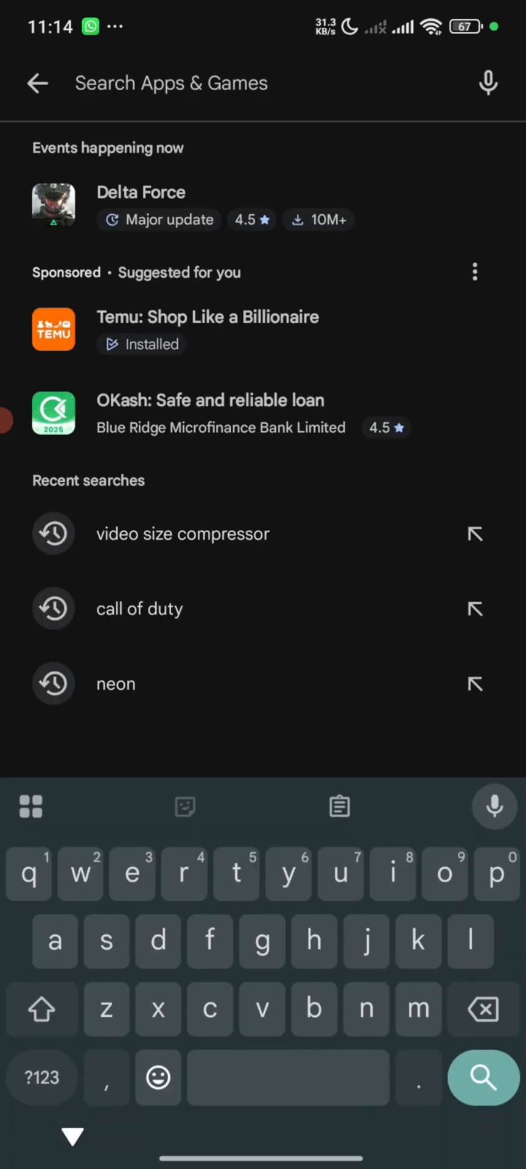
text(v)
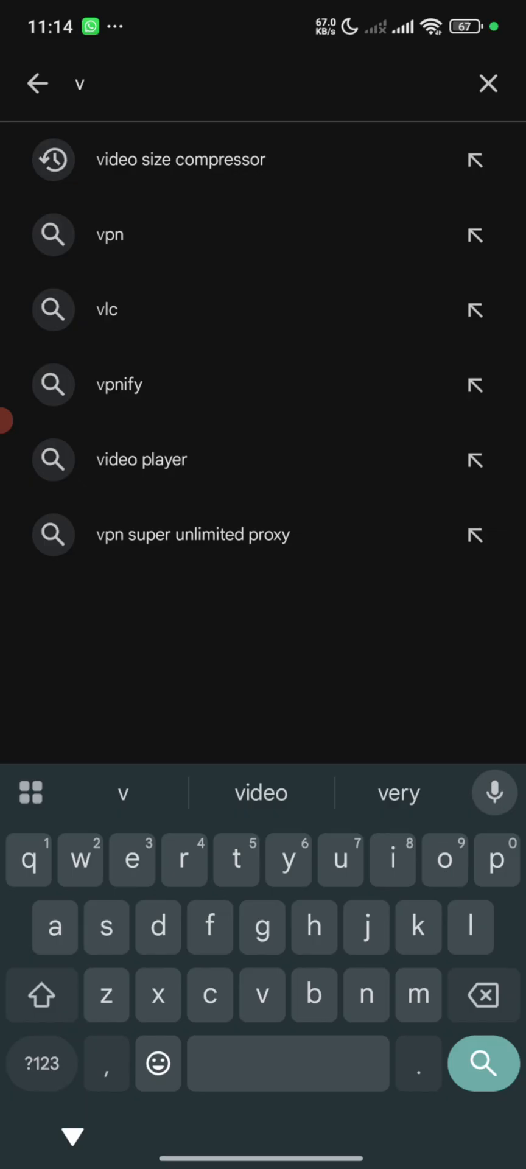
text(pni)
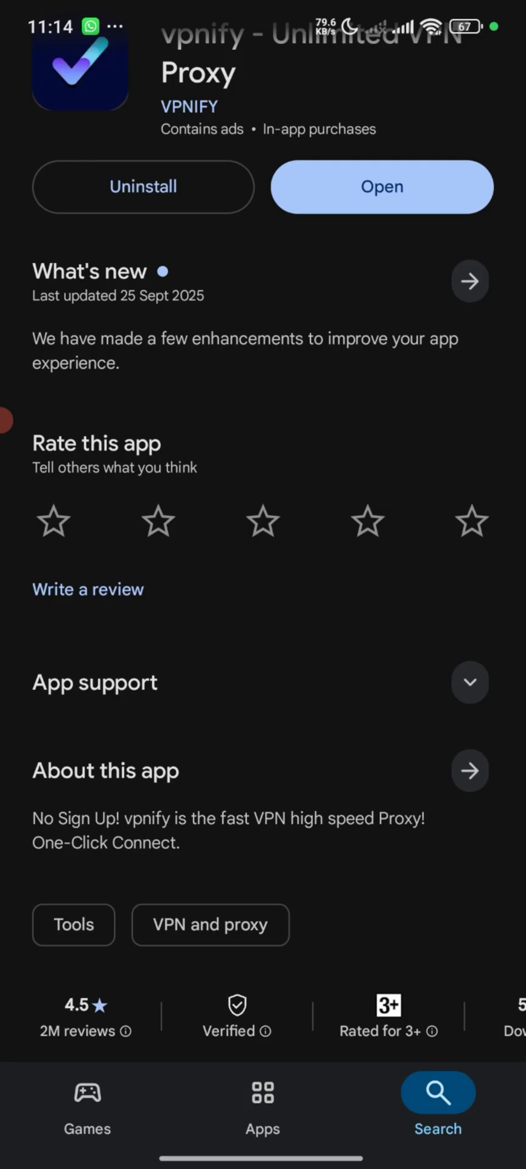
scroll(down, 3)
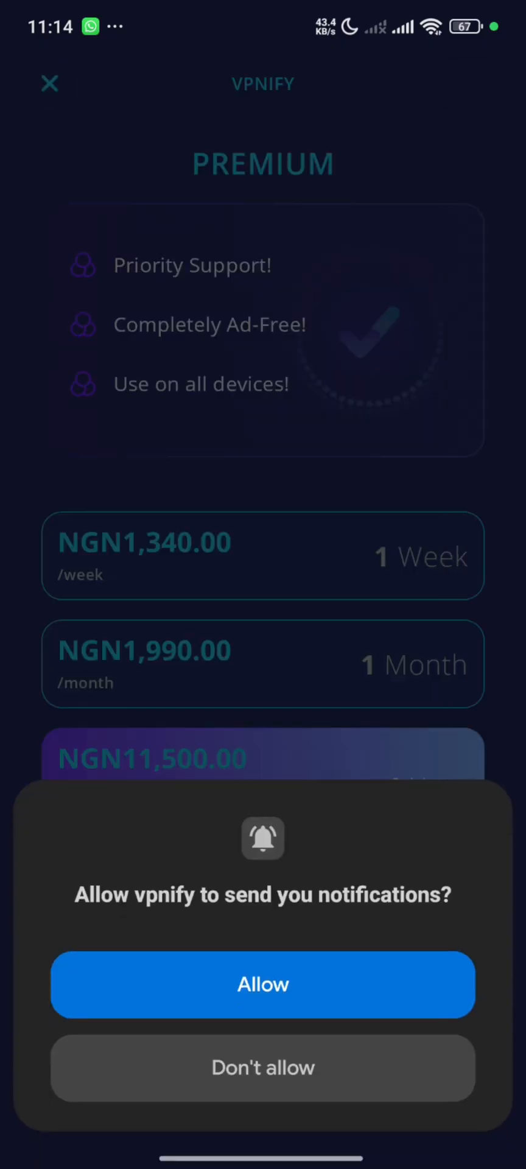
- Dismiss vpnify's notification prompt and Premium offer, then browse the server Locations list
click(262, 984)
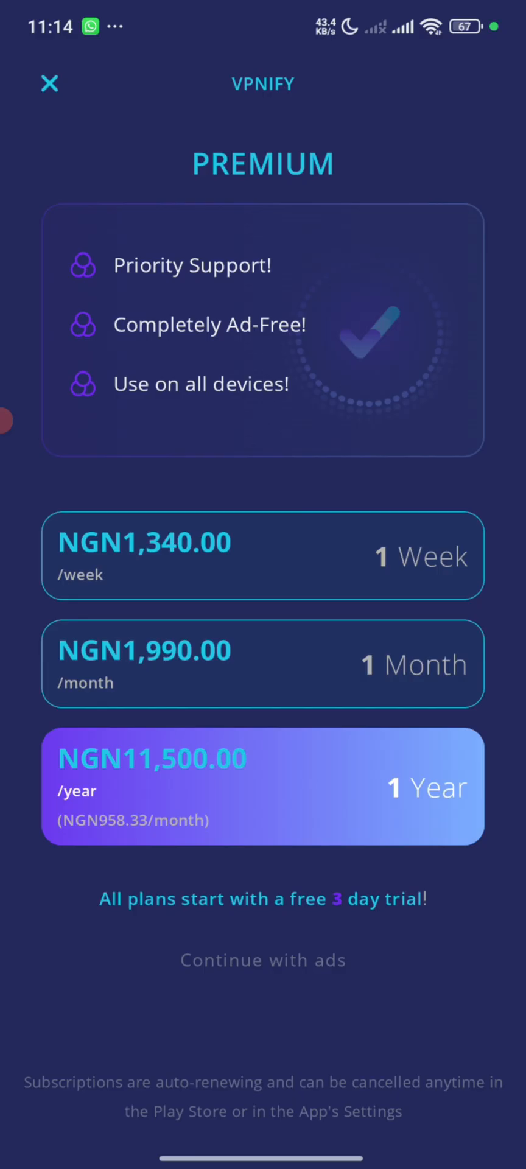
click(49, 83)
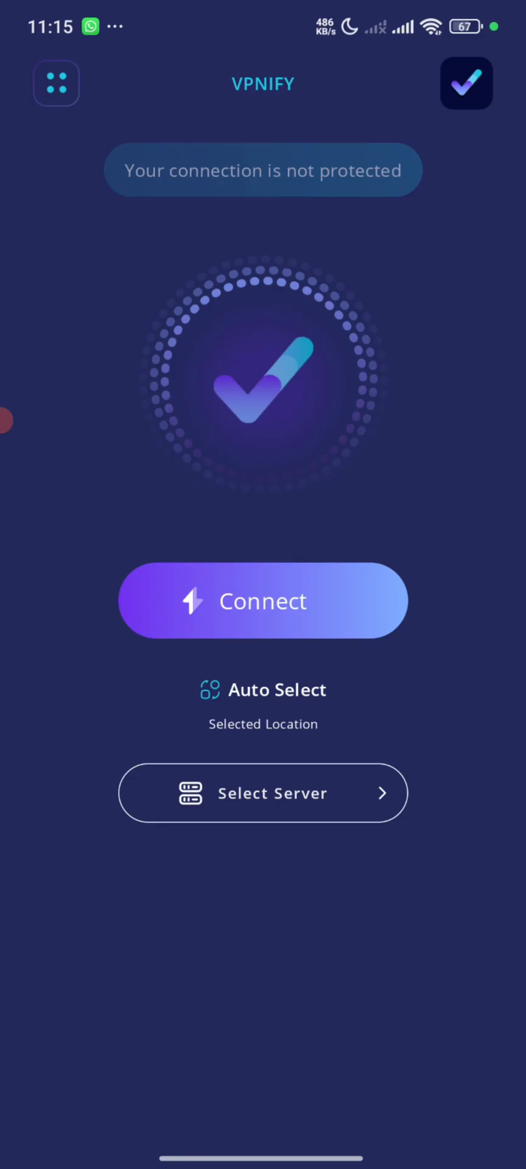
click(263, 792)
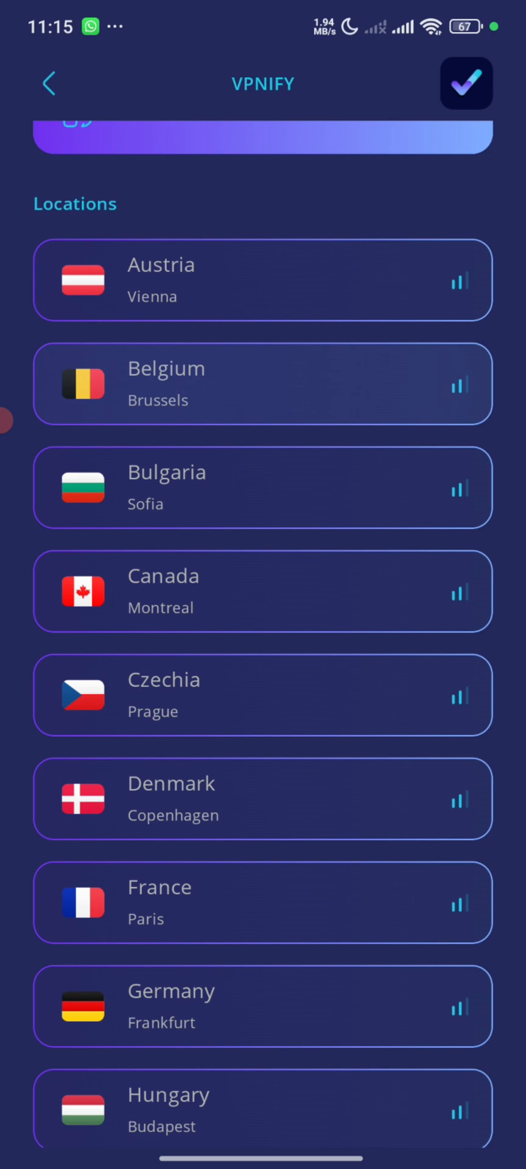
scroll(down, 3)
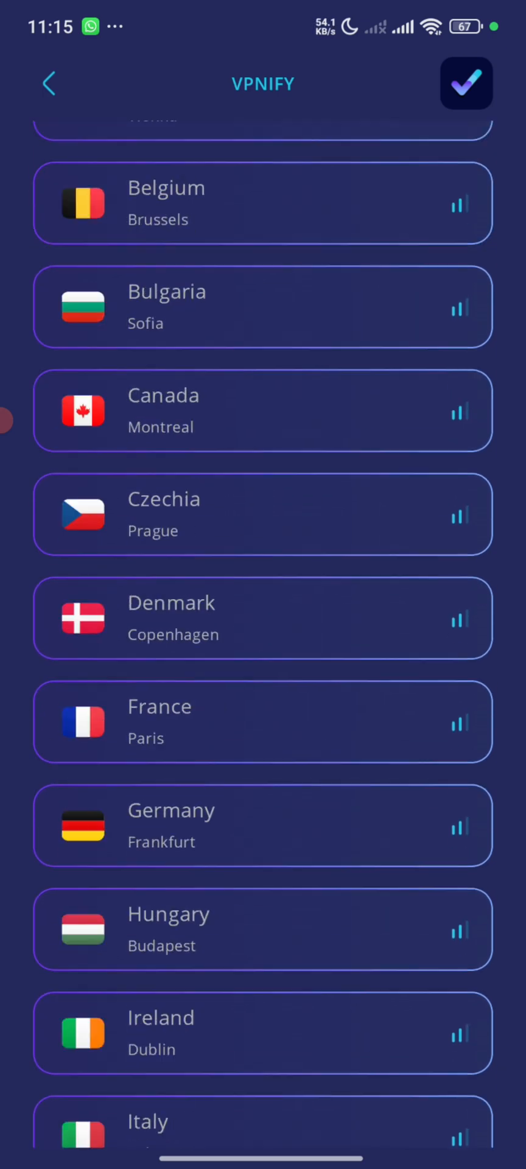
scroll(down, 3)
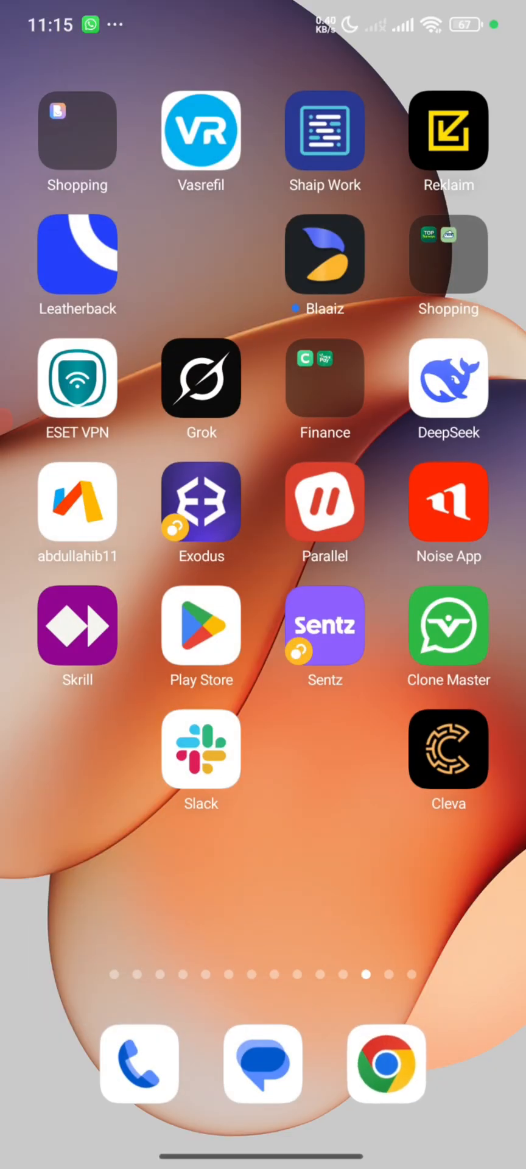
- Search Chrome for 'zap surveys' and open the Zap Surveys Google Play result
click(386, 1063)
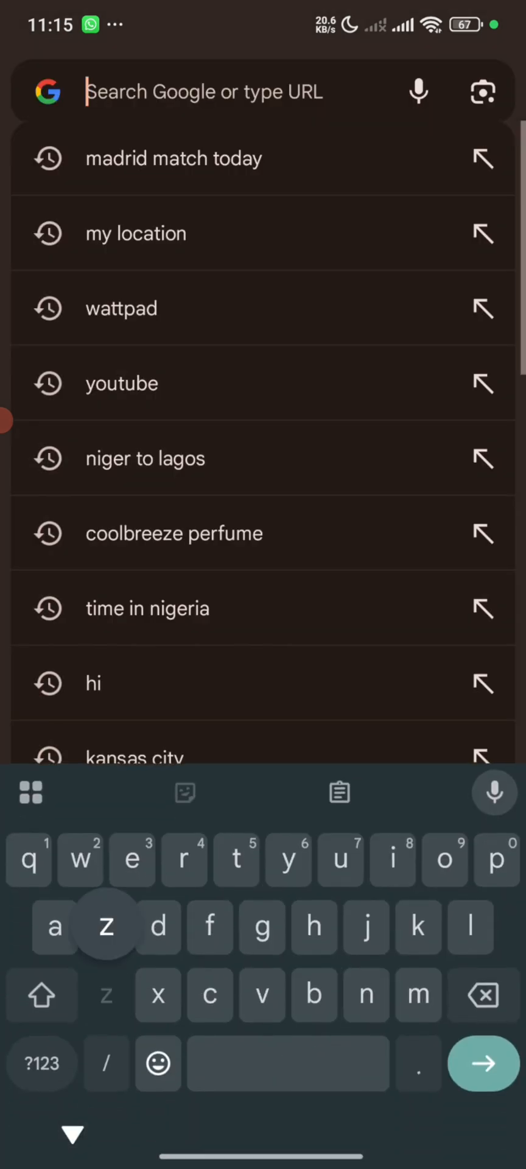
text(zap)
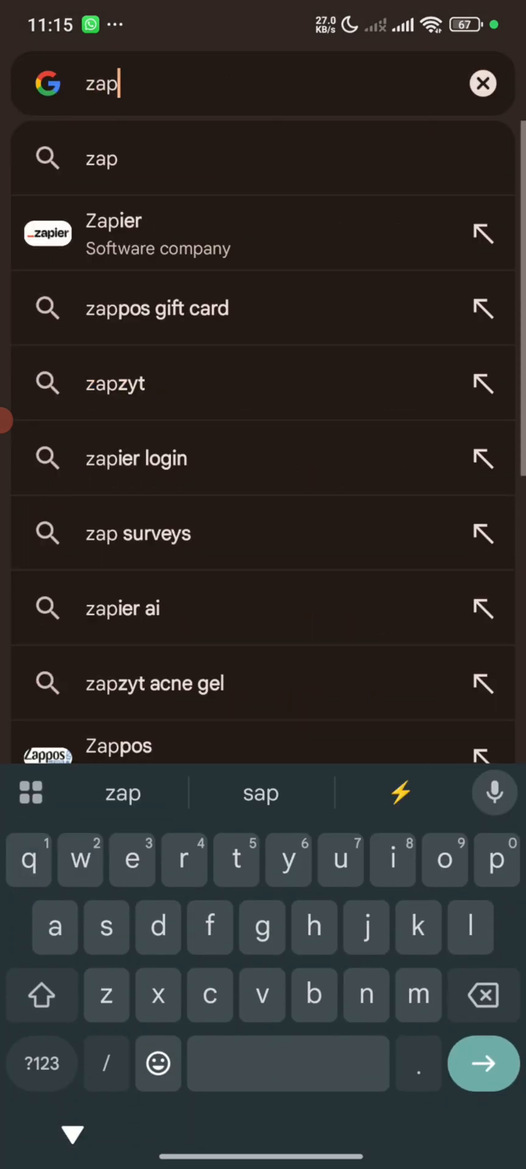
click(137, 532)
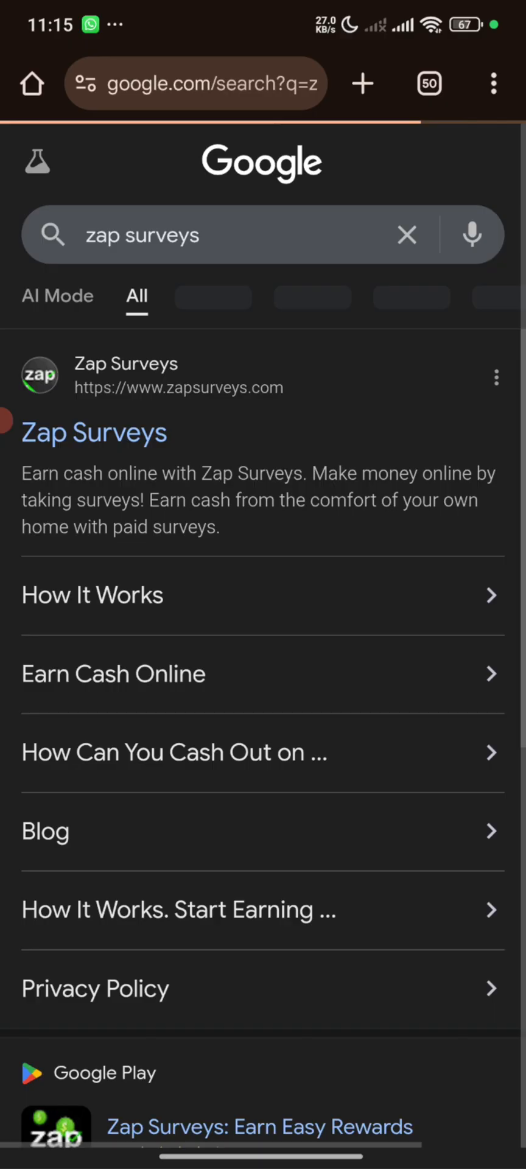
scroll(down, 3)
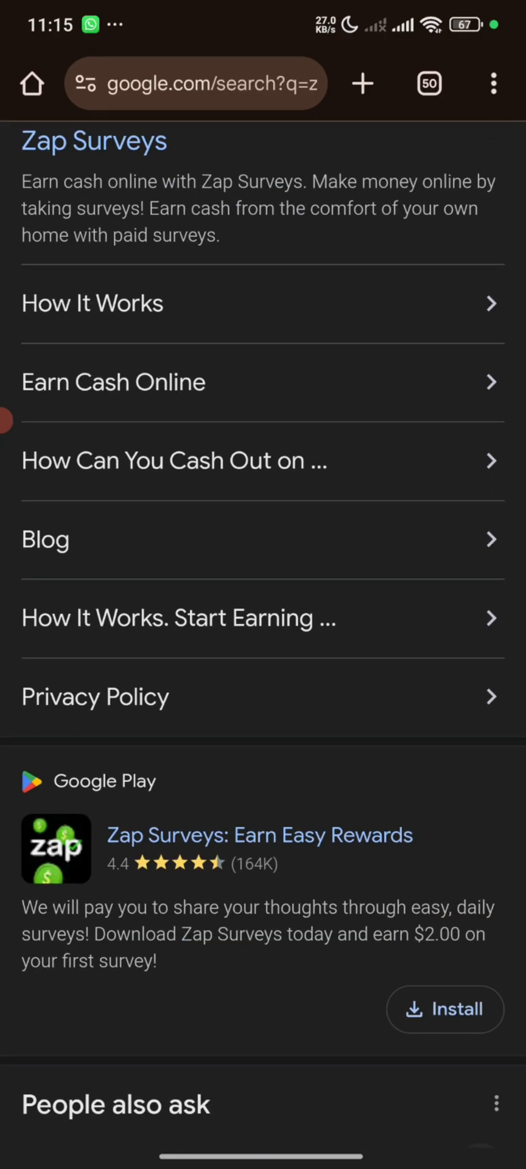
click(260, 834)
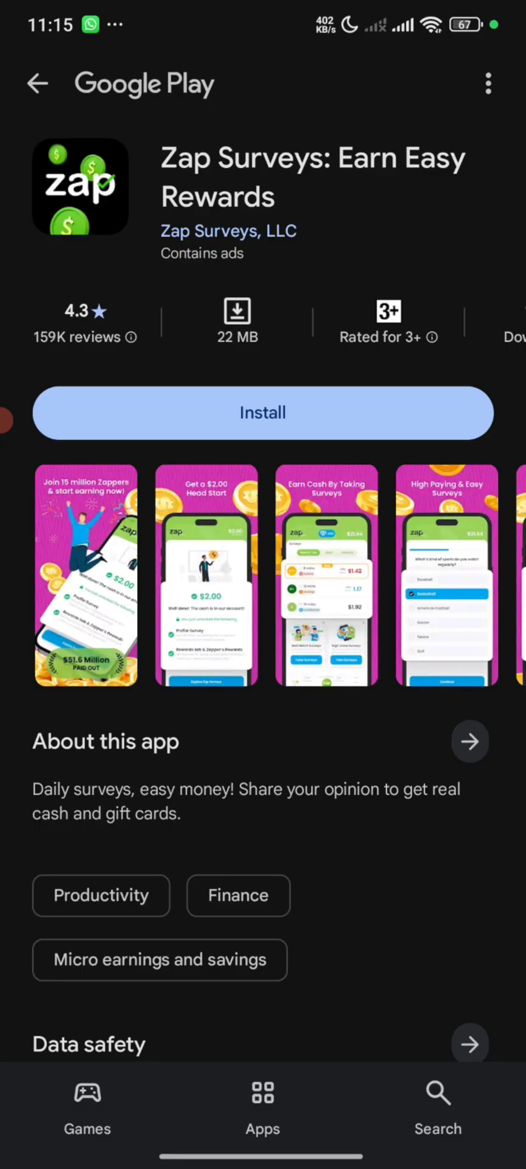
- View the Play Store account menu via the profile avatar, then return to Chrome
scroll(down, 3)
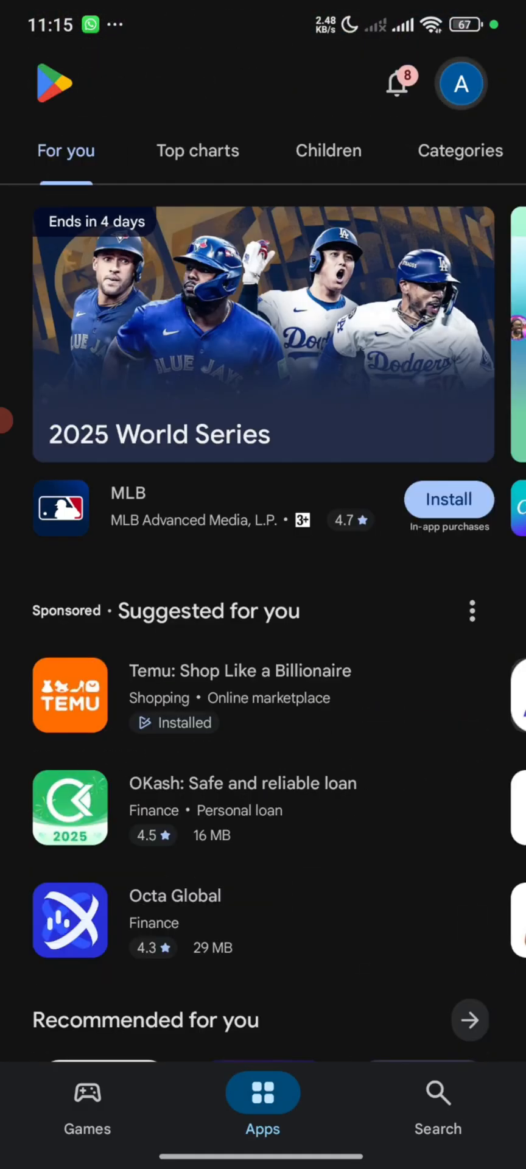
click(460, 83)
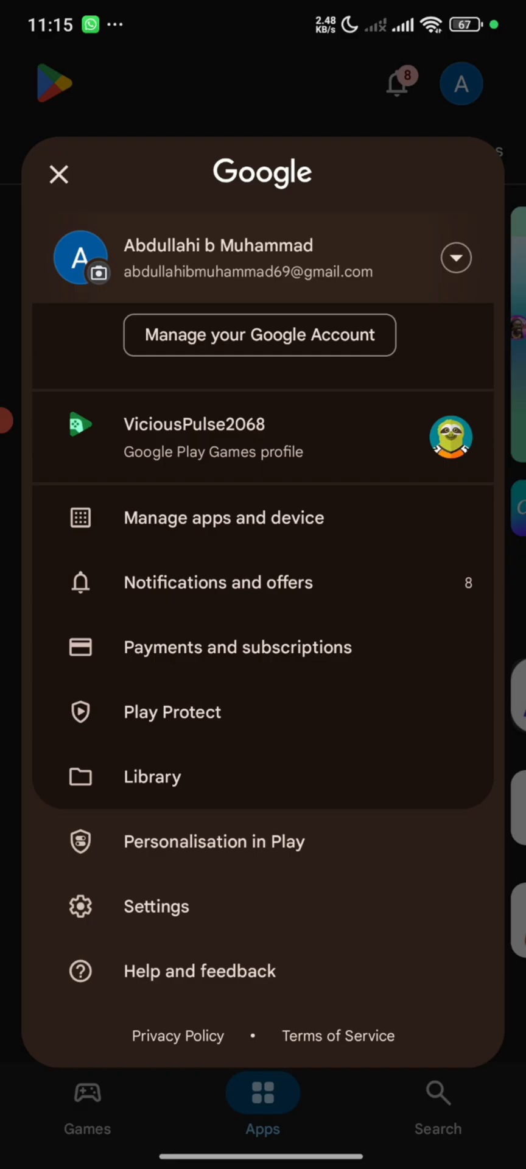
click(456, 258)
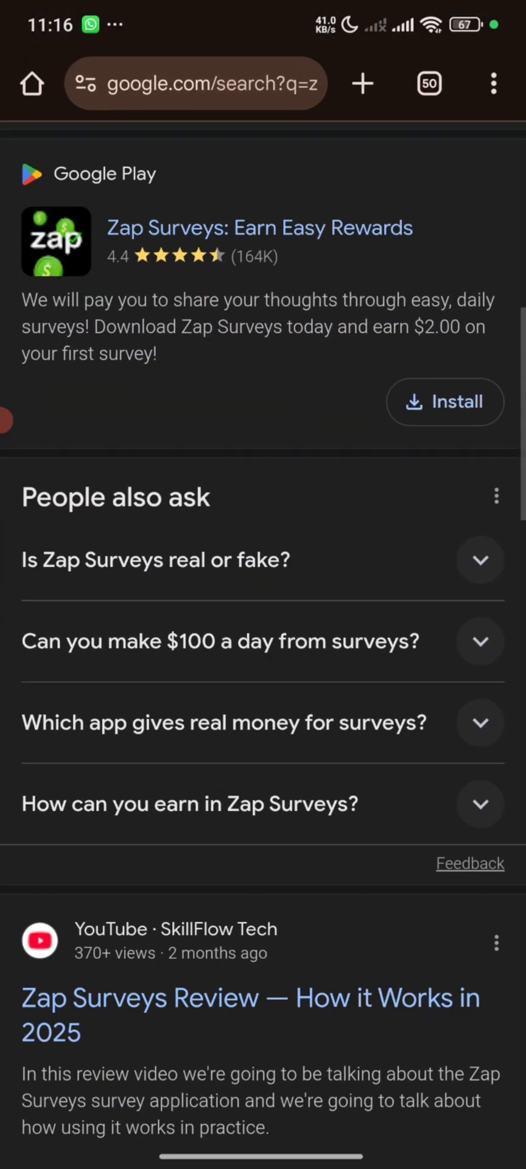
- Edit the Chrome query from 'qmee' to 'qmee playstore' and run that suggested search
click(197, 83)
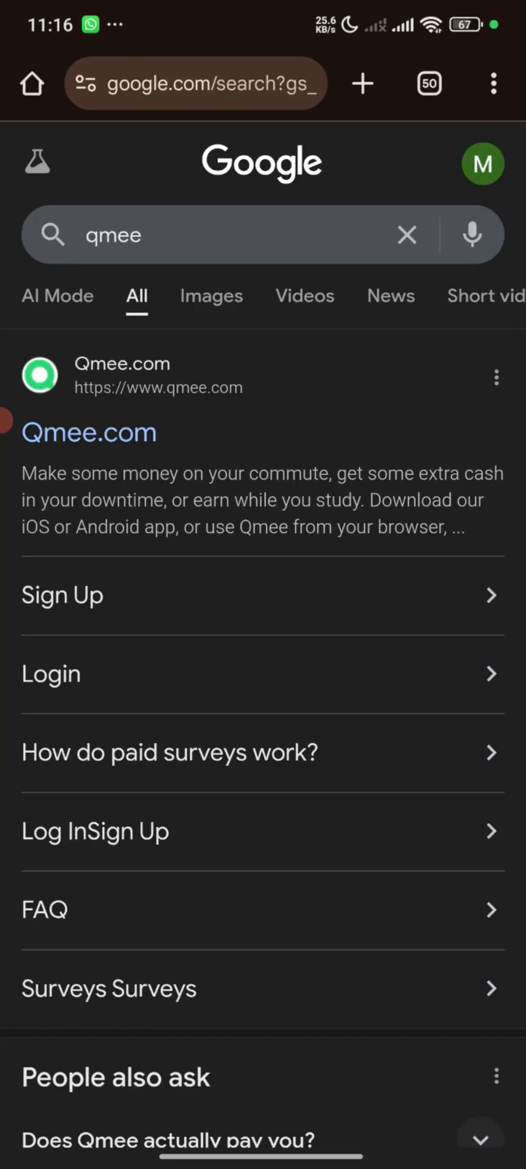
scroll(down, 3)
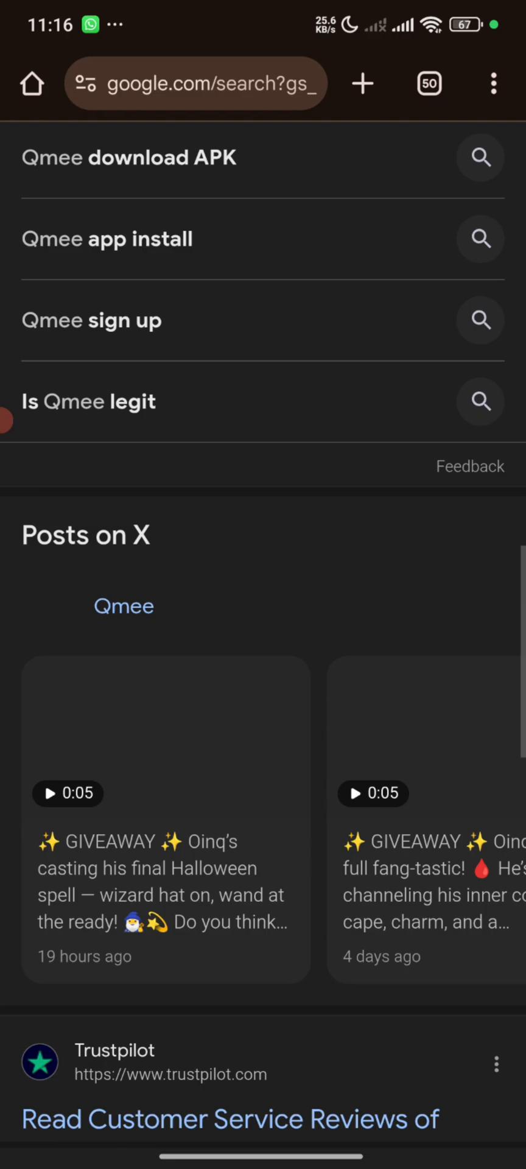
scroll(down, 3)
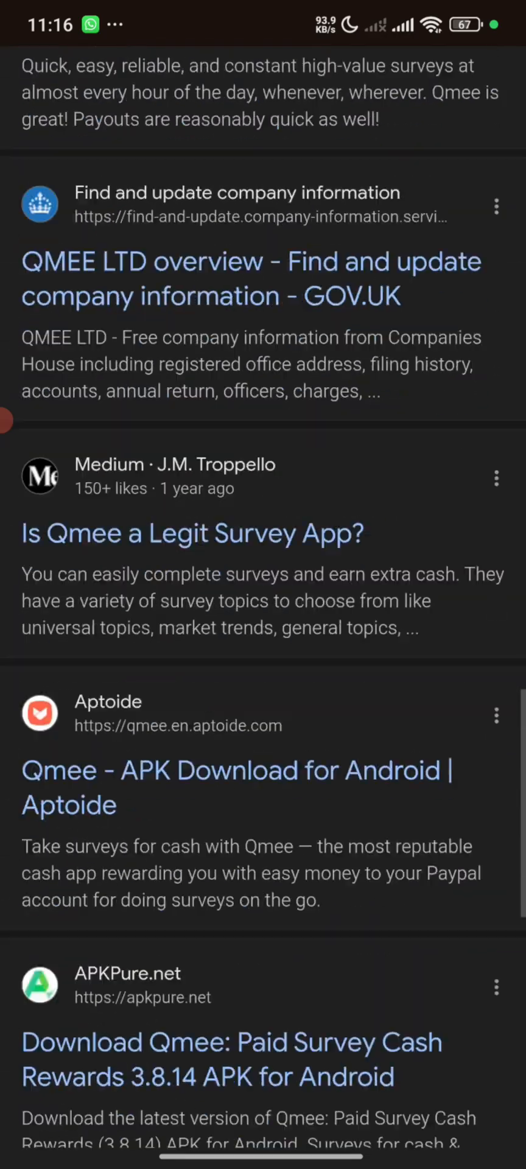
scroll(down, 3)
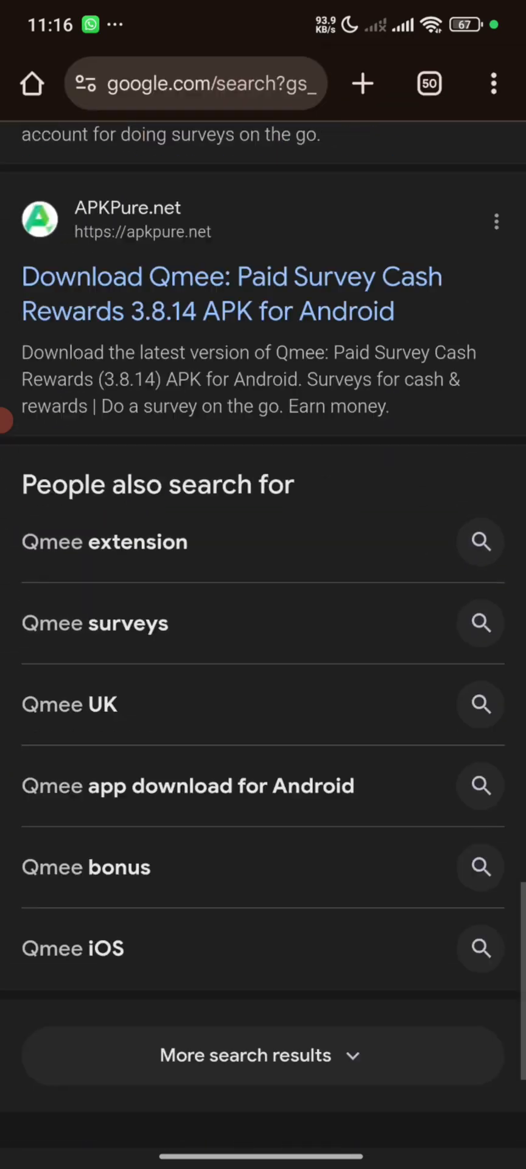
click(196, 83)
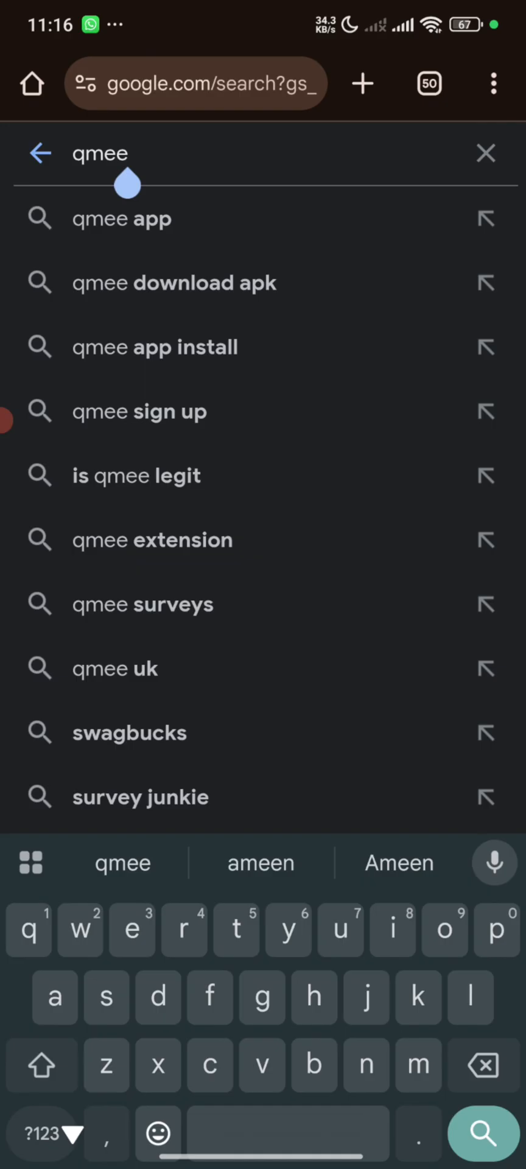
text(pl)
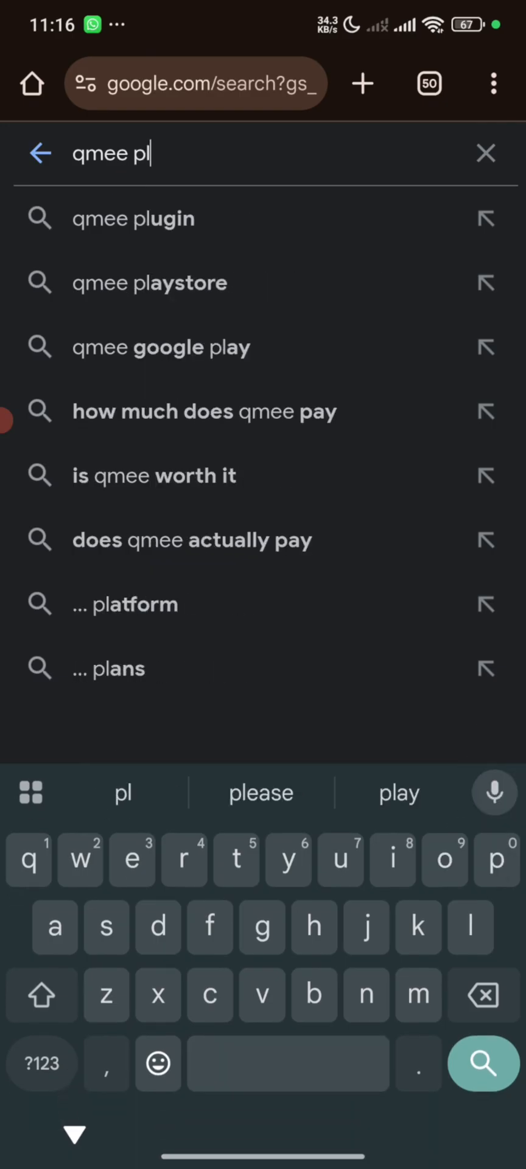
click(150, 282)
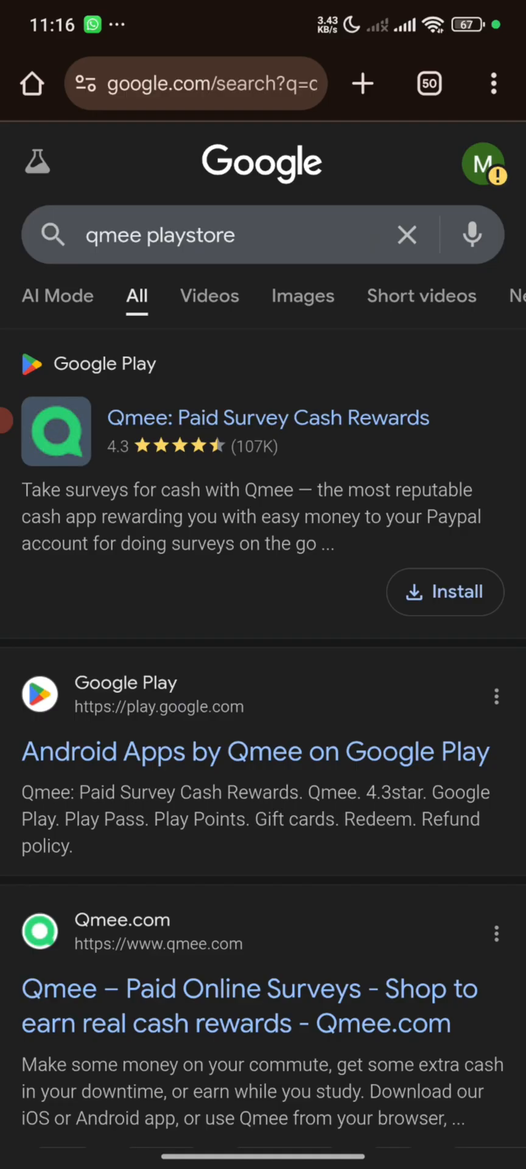
click(268, 418)
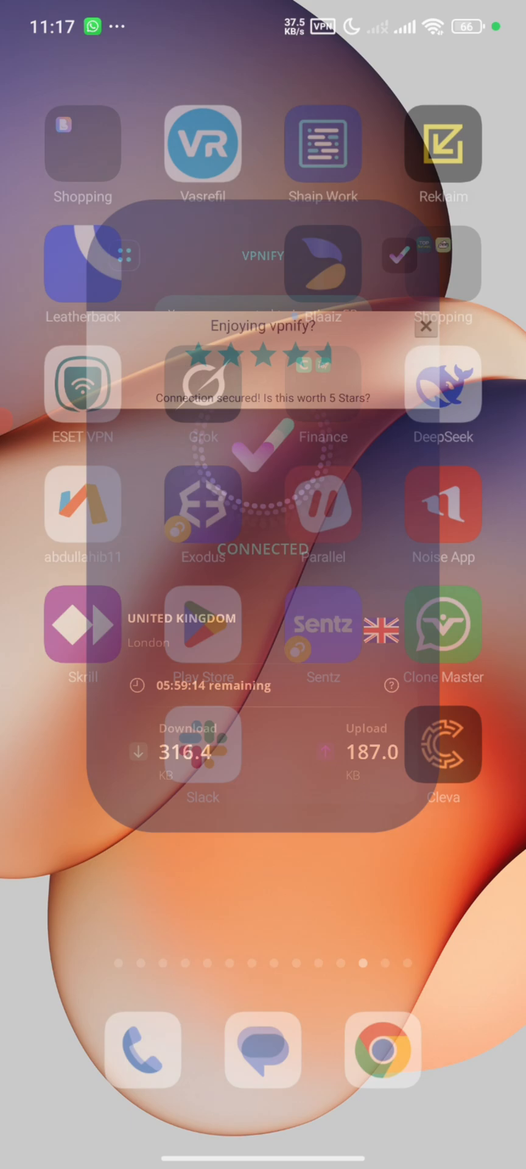
- Reopen Chrome on its blank new-search page
click(425, 327)
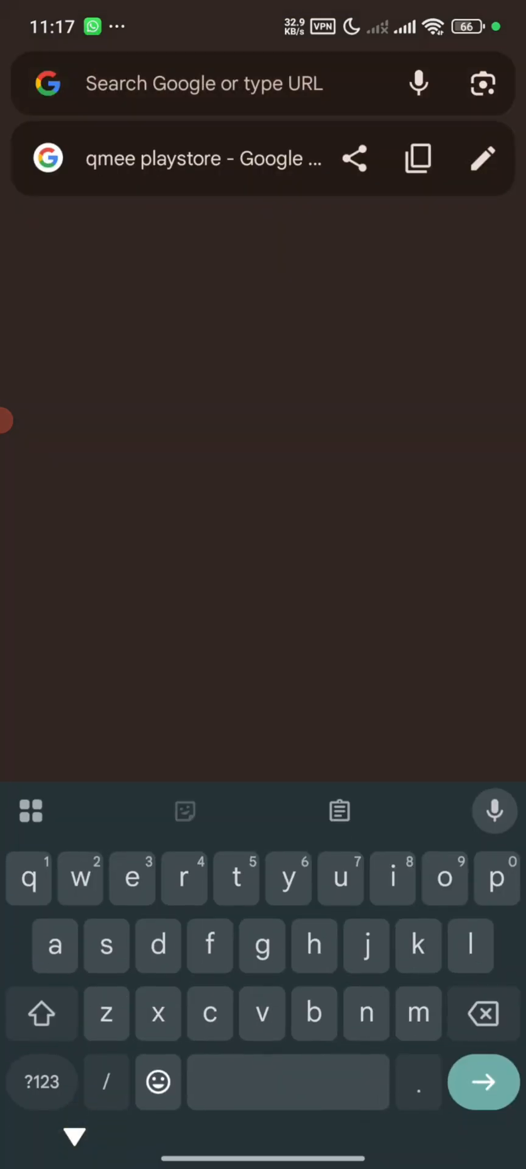
- Load mylocation.org and scroll to the IP details showing United Kingdom, London
click(200, 159)
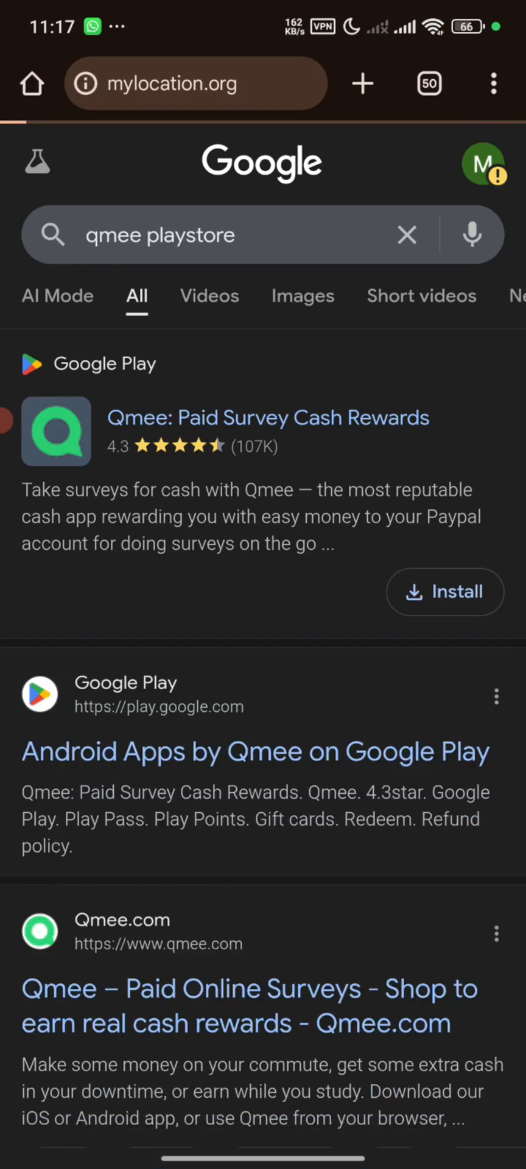
scroll(down, 3)
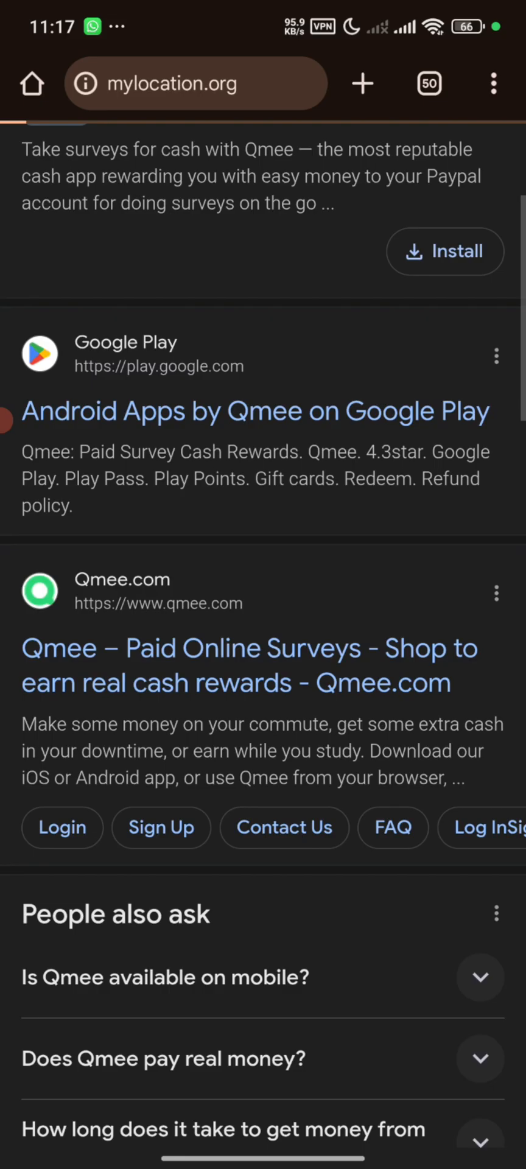
scroll(down, 3)
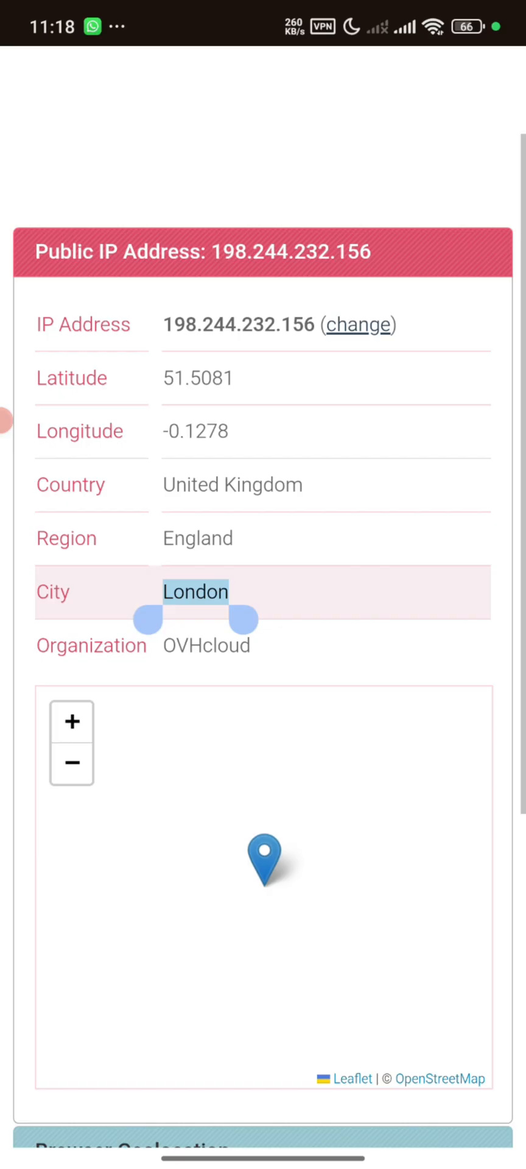
scroll(down, 3)
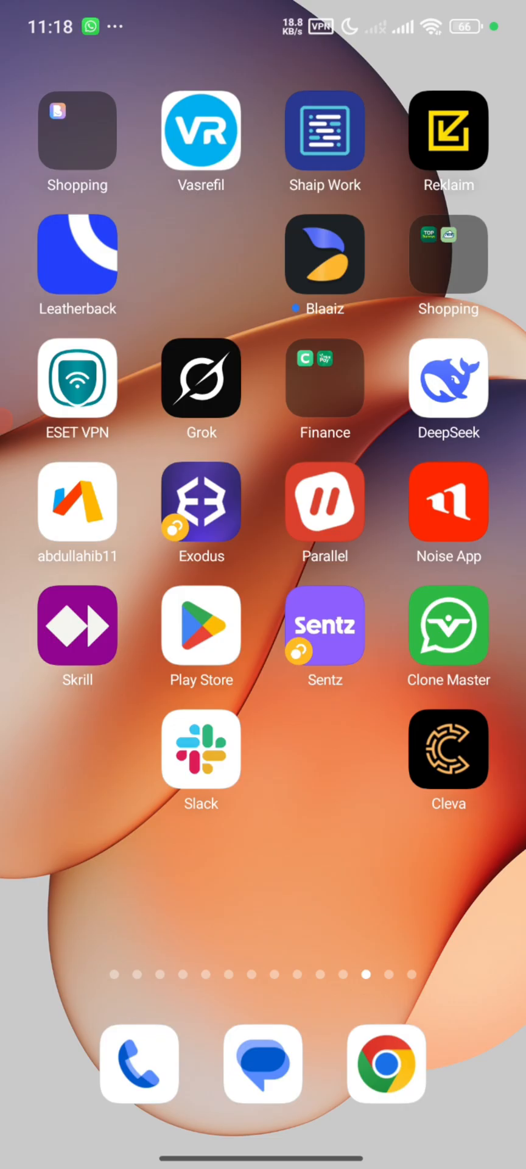
- Open the Play Store and scroll through the For you recommendations feed
click(200, 637)
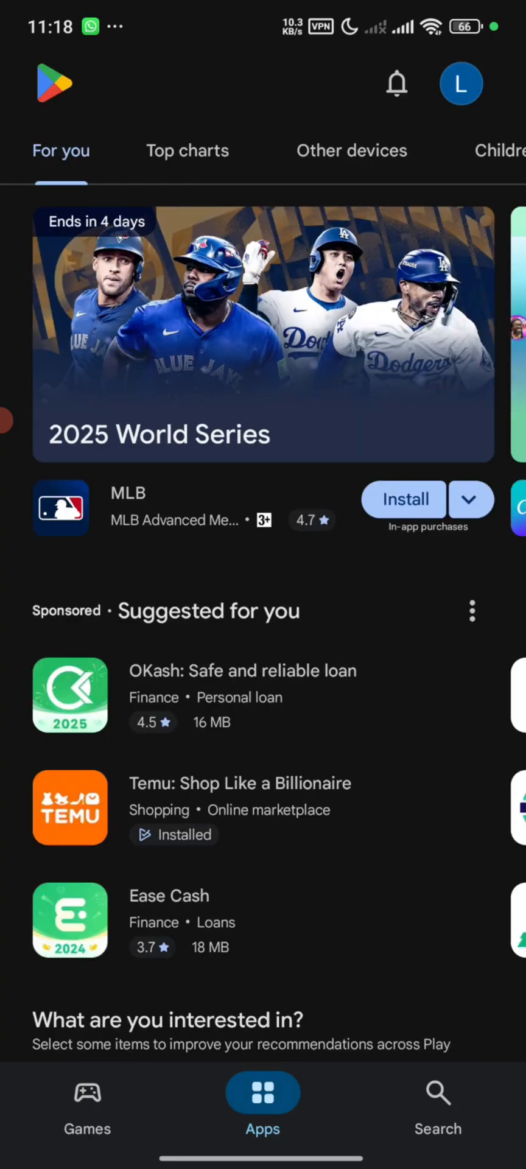
scroll(down, 3)
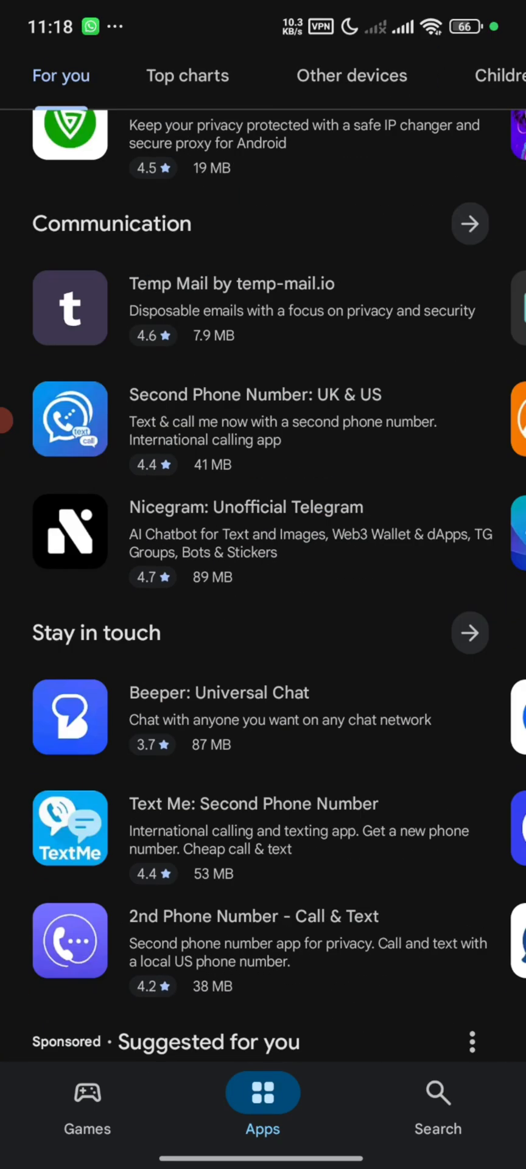
scroll(down, 3)
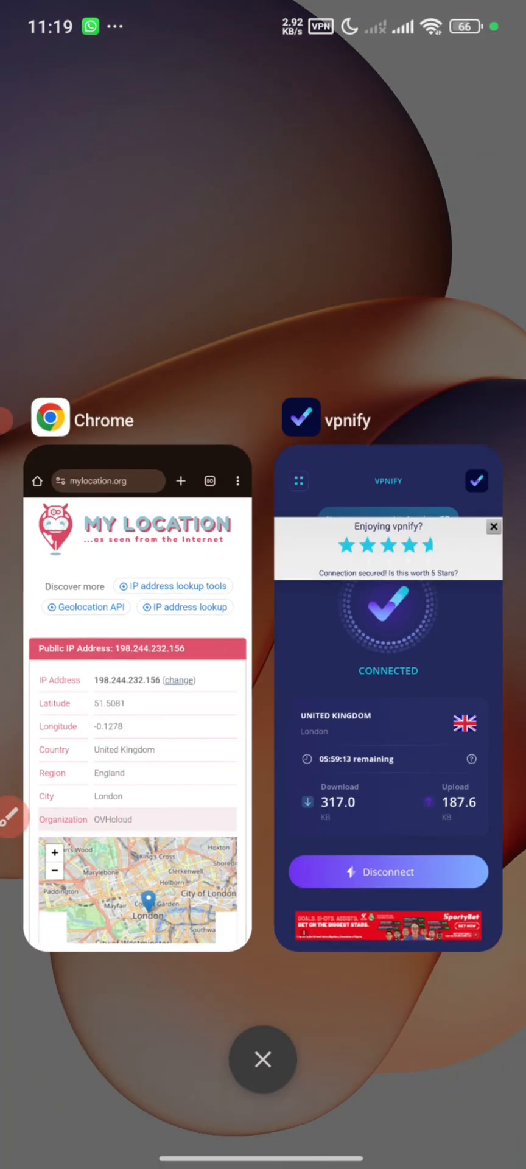
- Close Recents, view the Play Store's App info page, then reopen its feed
click(262, 1059)
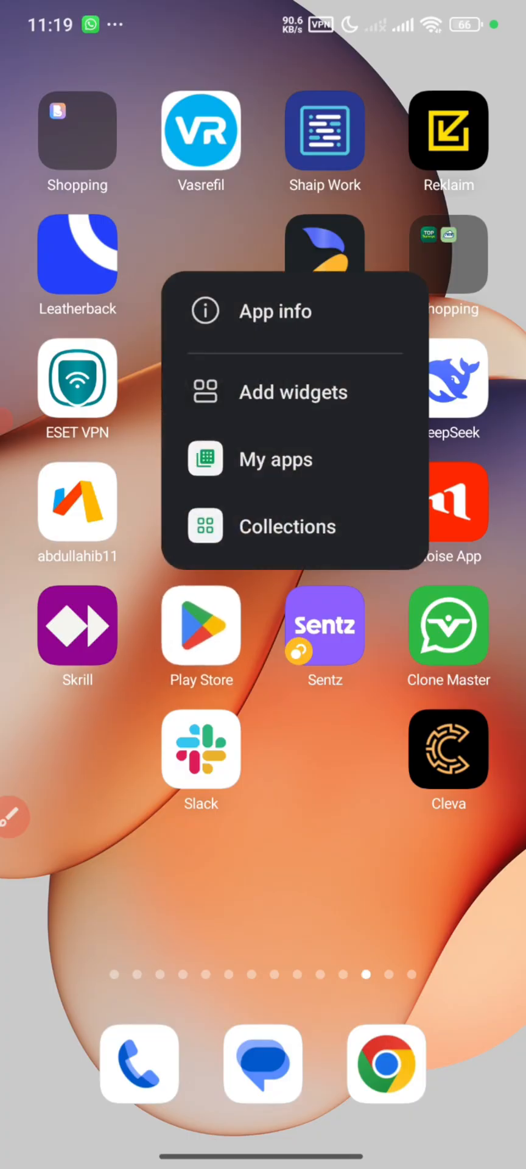
click(276, 311)
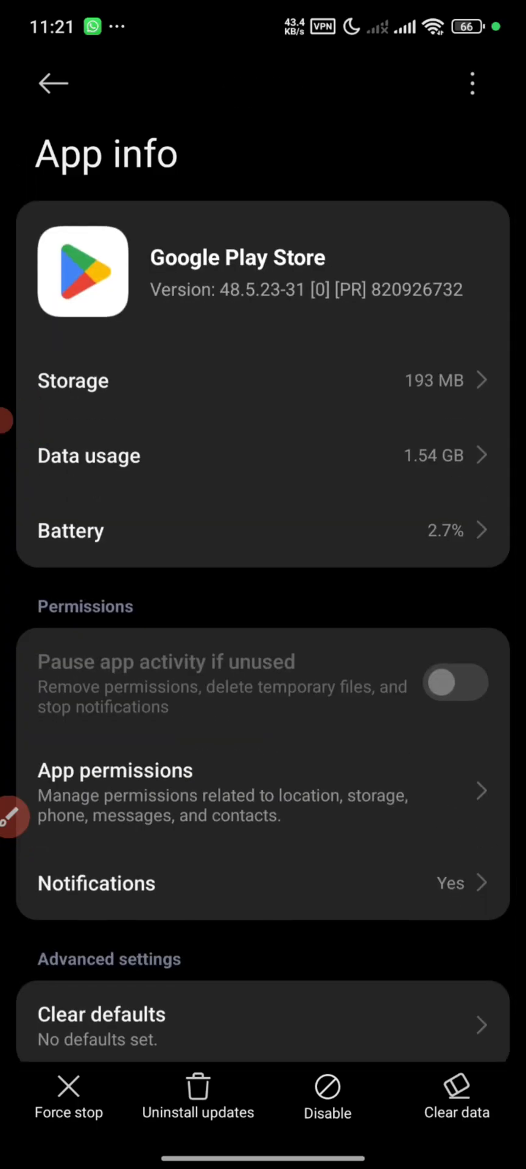
click(456, 1097)
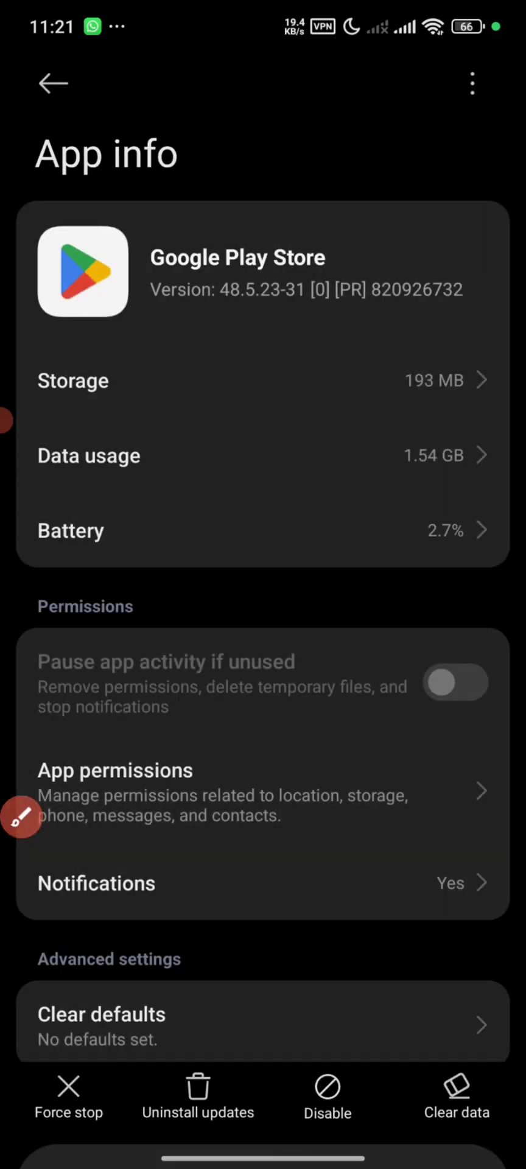
click(456, 1103)
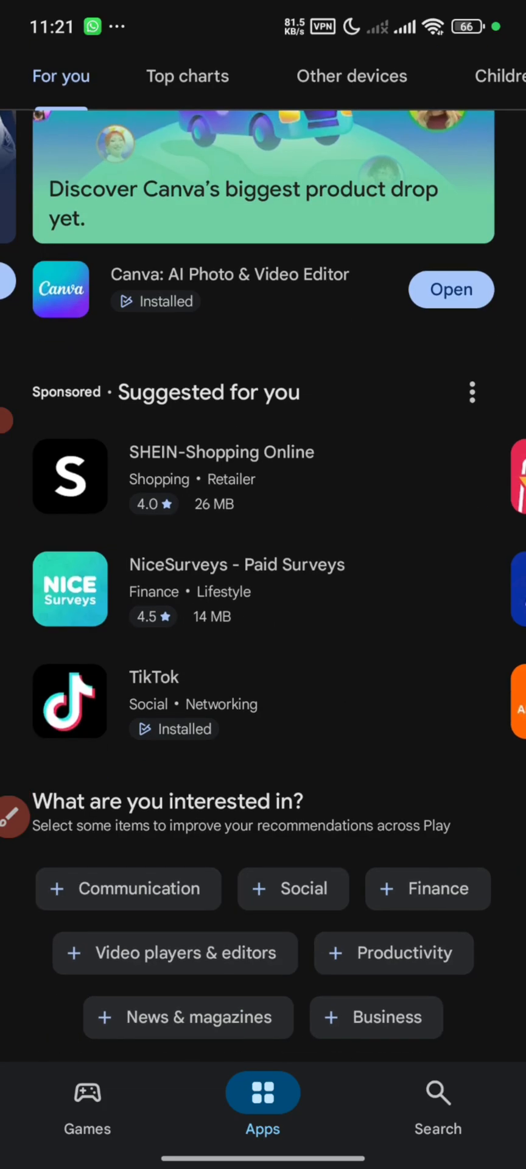
- Switch Play Store to the other Google account, then go to the home screen
scroll(down, 3)
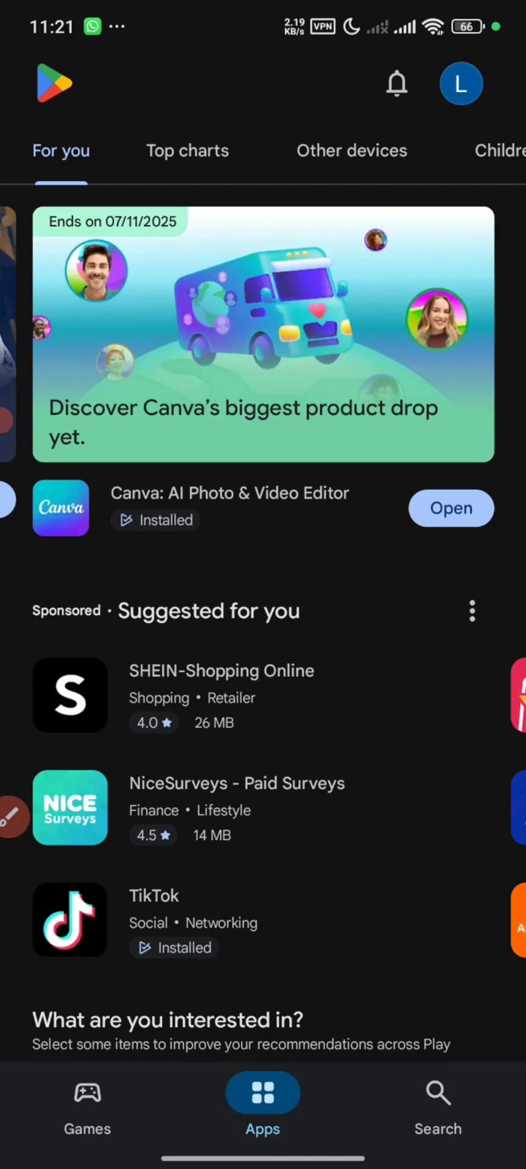
click(460, 83)
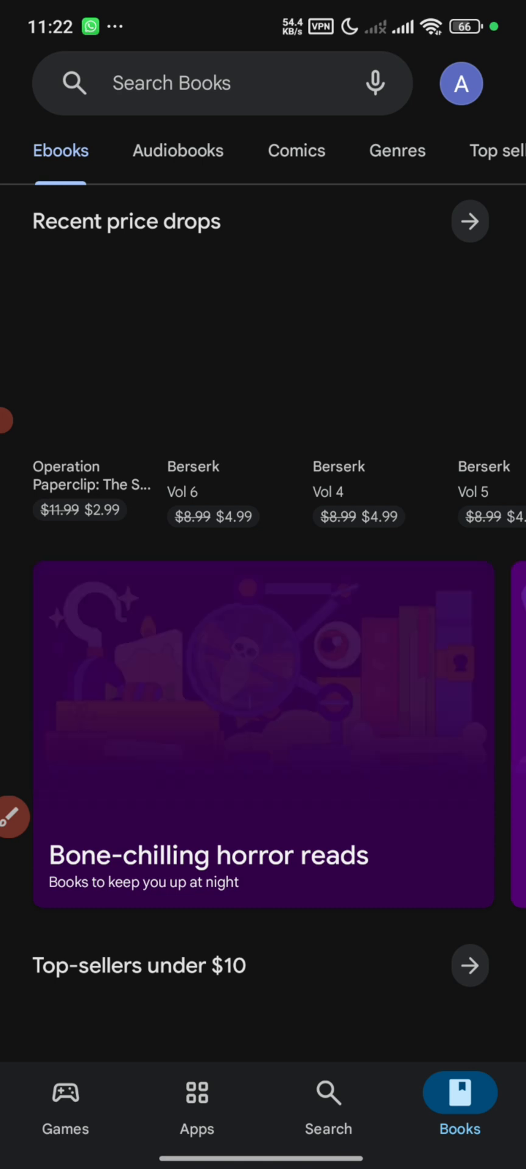
click(327, 1109)
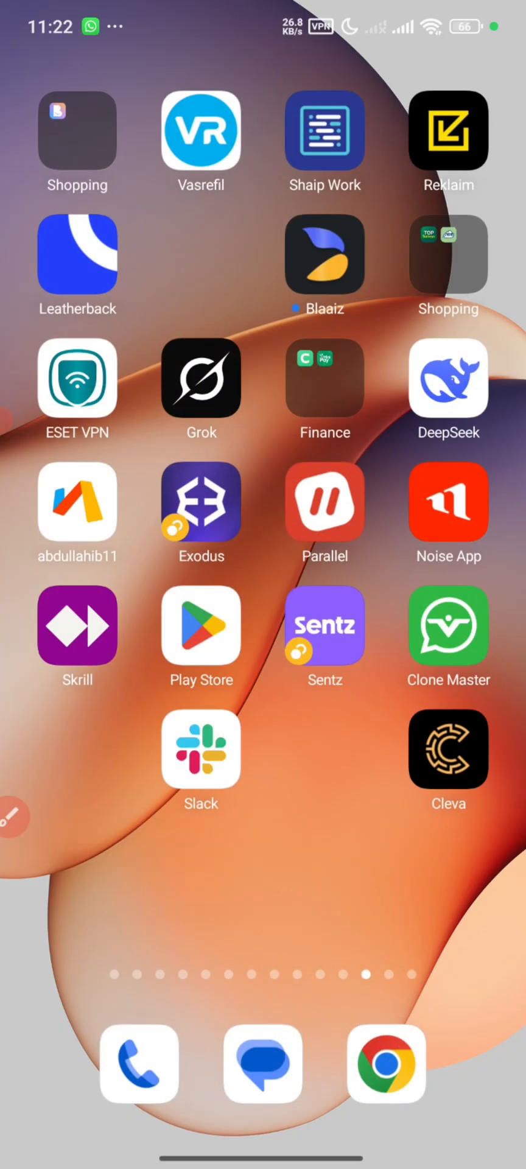
- From Chrome's 'qmee playstore' search results, open the Qmee Play Store listing
click(385, 1064)
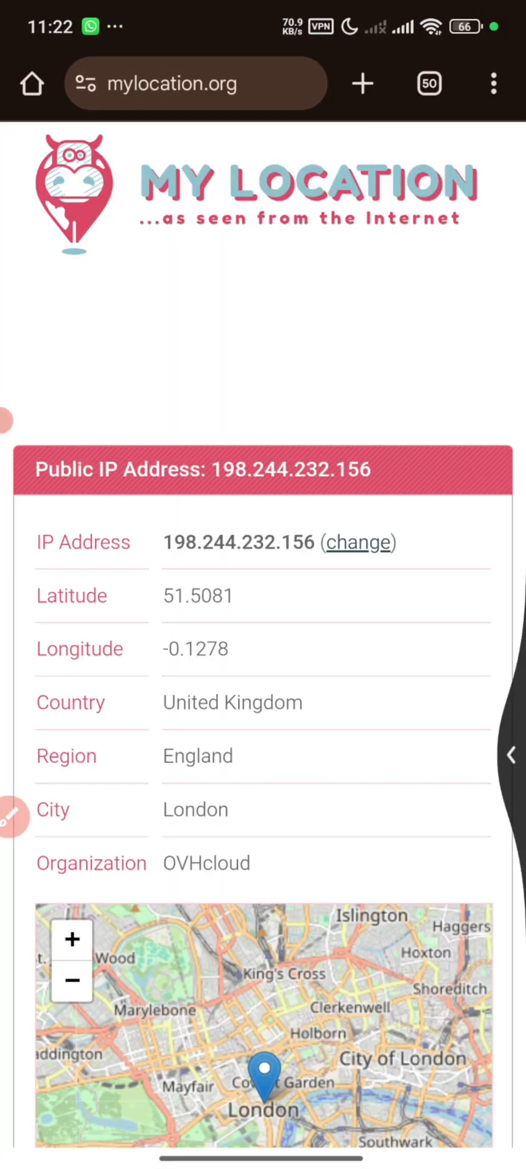
click(428, 83)
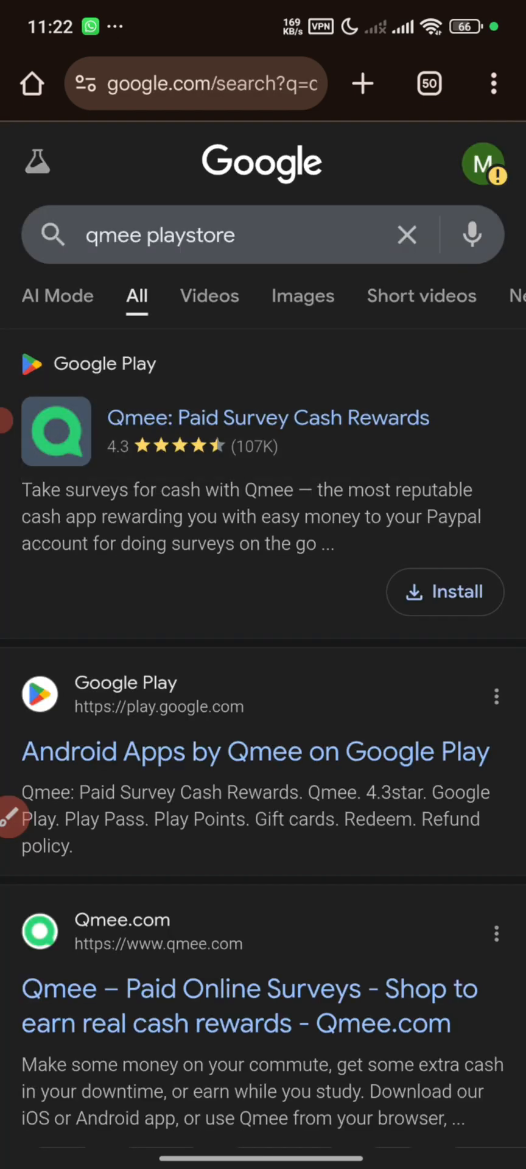
click(269, 417)
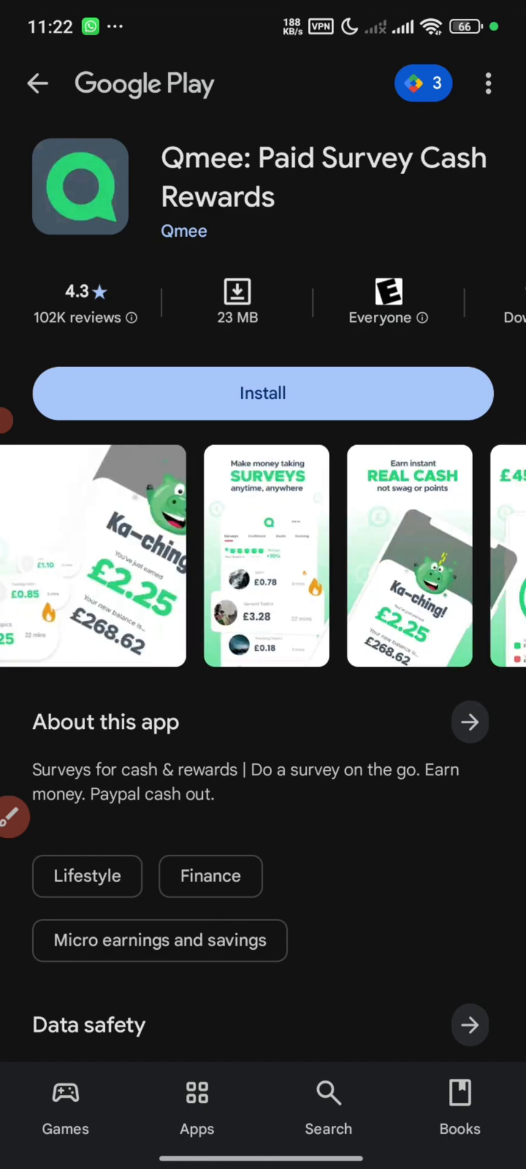
- Scroll through the Qmee Paid Survey listing, then return to the home screen
scroll(down, 3)
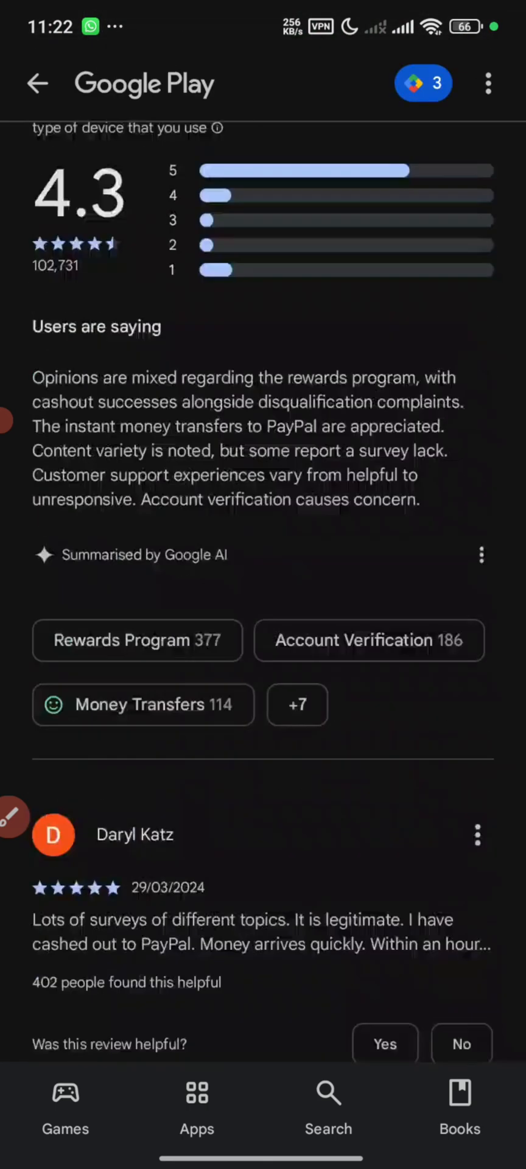
scroll(up, 3)
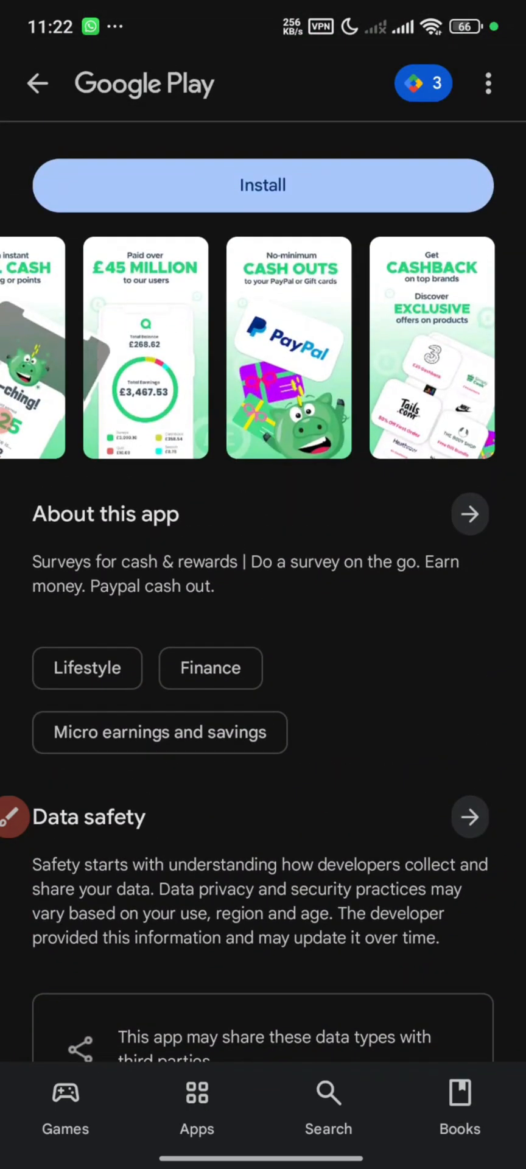
scroll(down, 3)
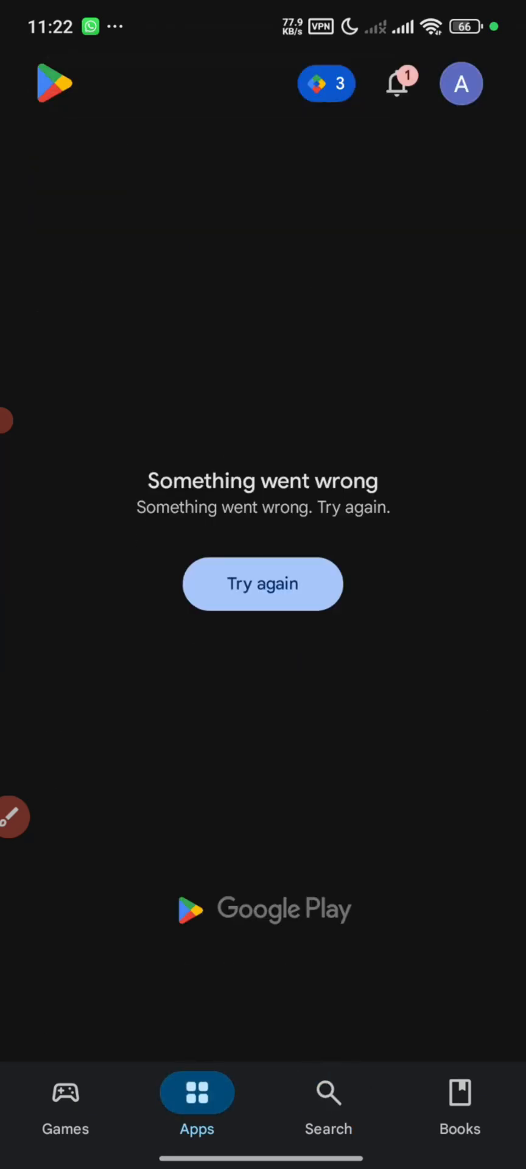
key(Home)
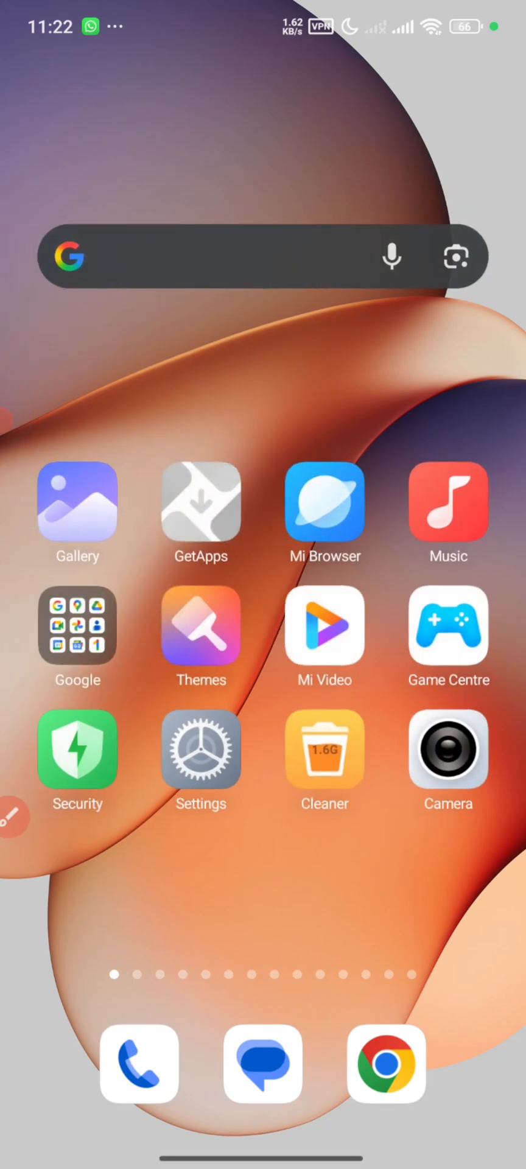